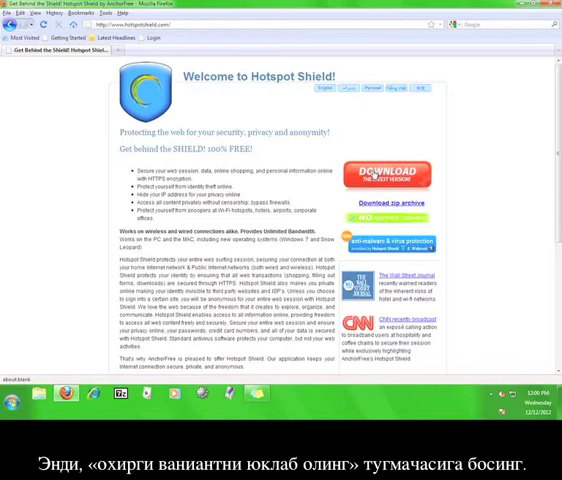
# Download the Hotspot Shield installer DM-225.exe from hotspotshield.com and save it
pyautogui.click(388, 173)
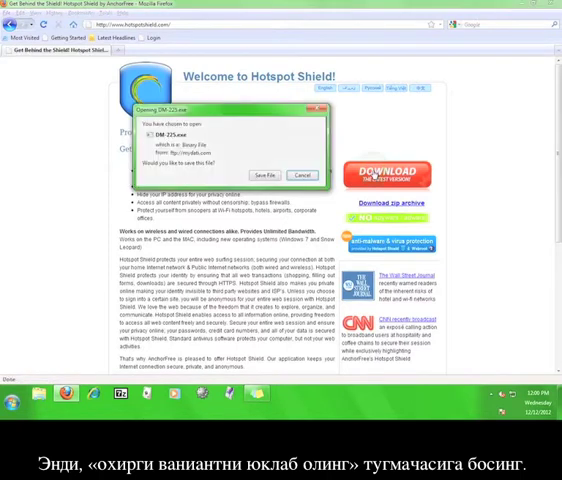
pyautogui.click(268, 174)
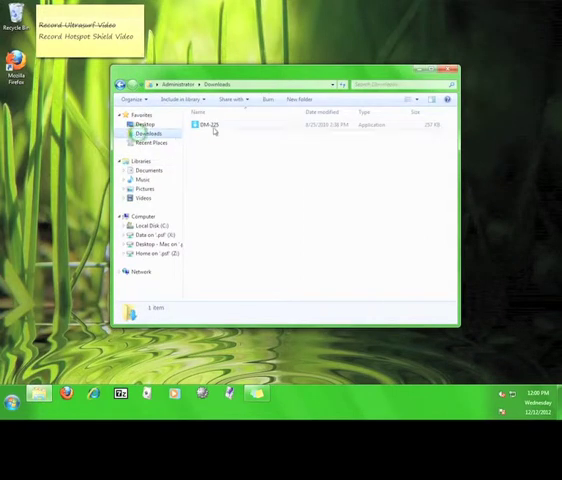
# Run DM-225 from Downloads and let it fetch the full Hotspot Shield installer
pyautogui.doubleClick(211, 127)
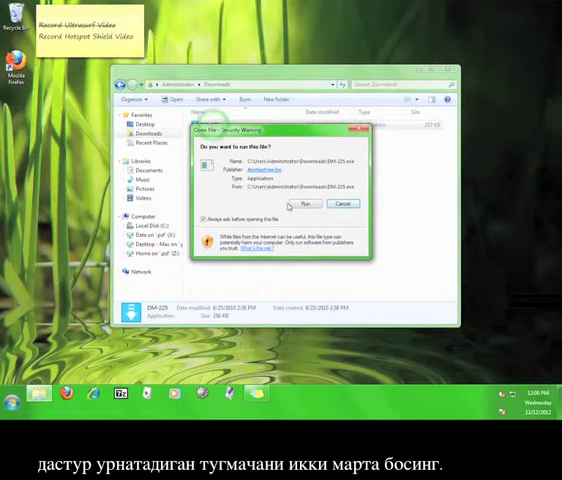
pyautogui.click(308, 204)
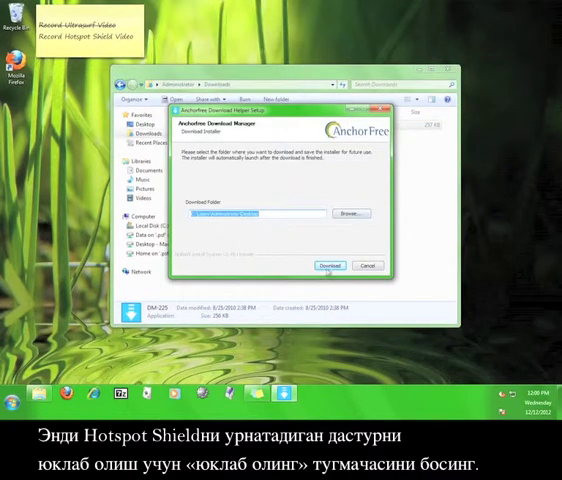
pyautogui.click(330, 265)
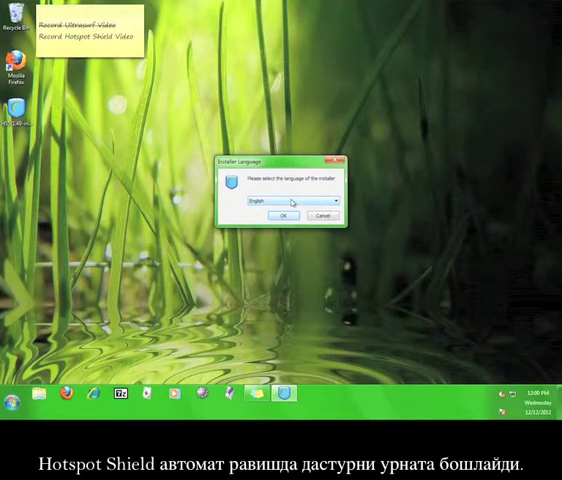
# Keep English as the installer language and start the Hotspot Shield 1.49 setup
pyautogui.click(337, 201)
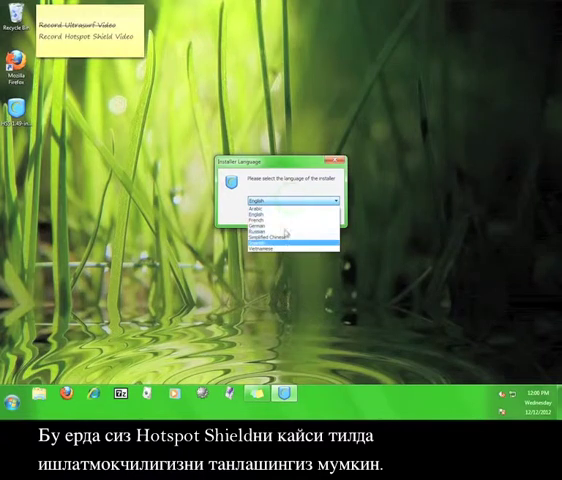
pyautogui.click(280, 217)
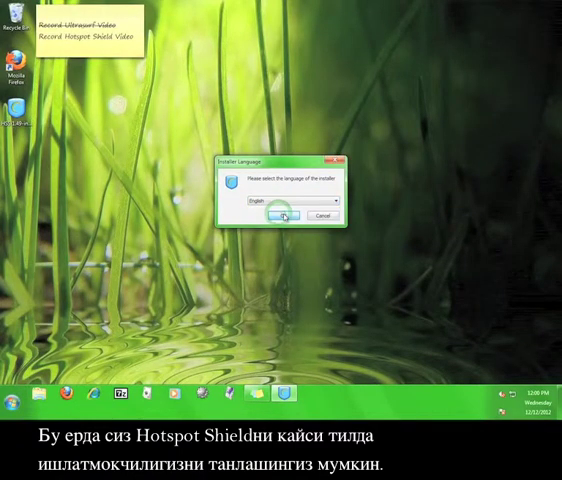
pyautogui.click(280, 216)
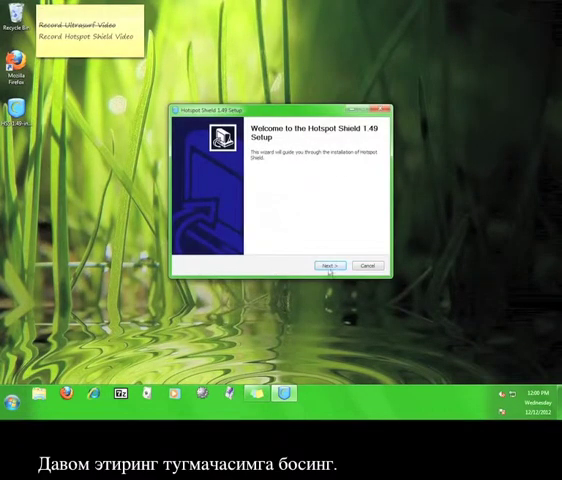
# Accept the license, skip the partner offers, and keep private search options enabled
pyautogui.click(318, 265)
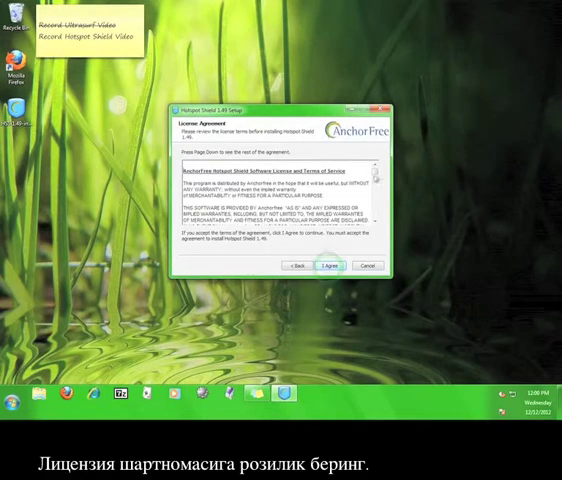
pyautogui.scroll(-3)
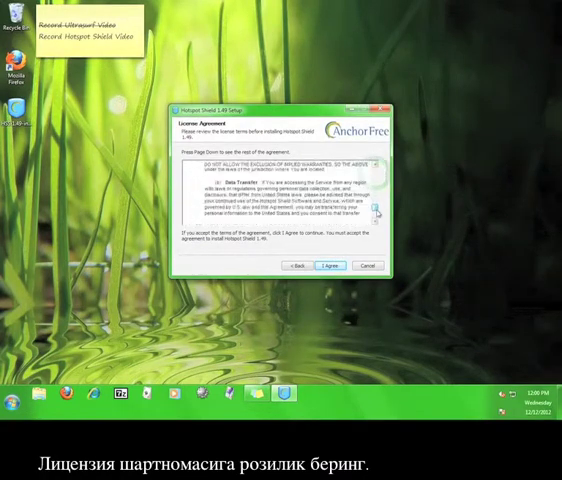
pyautogui.click(331, 265)
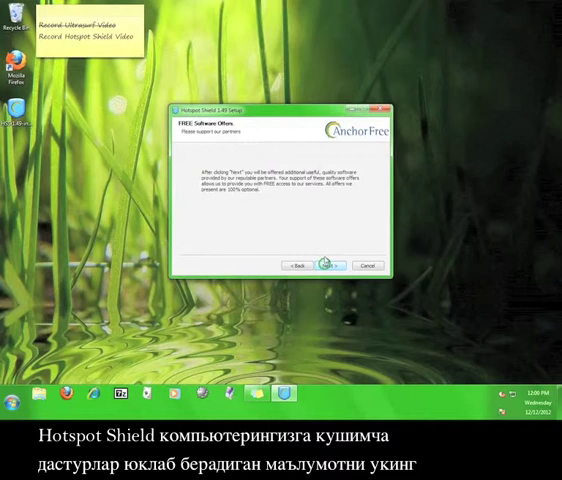
pyautogui.moveTo(296, 251)
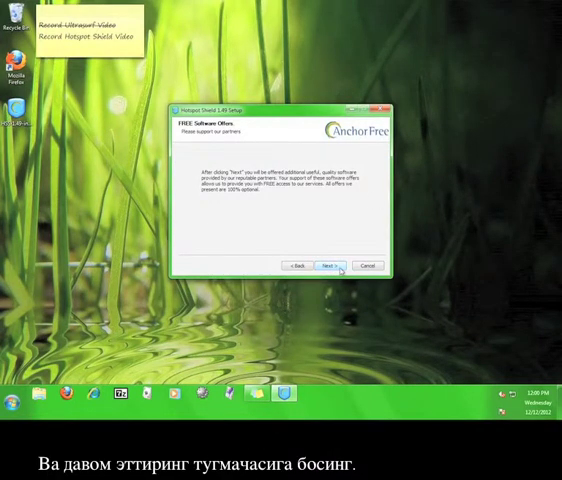
pyautogui.click(331, 265)
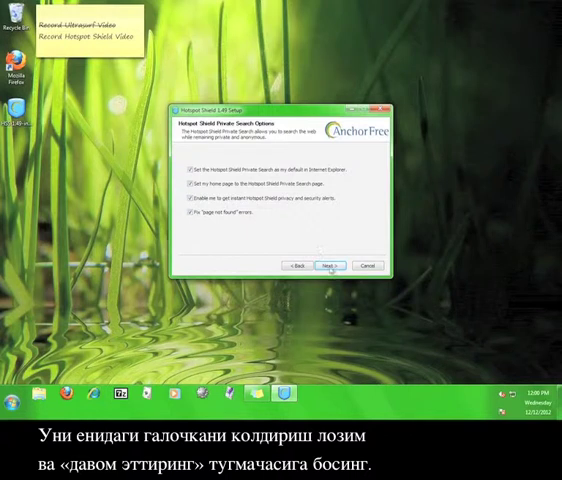
pyautogui.click(330, 265)
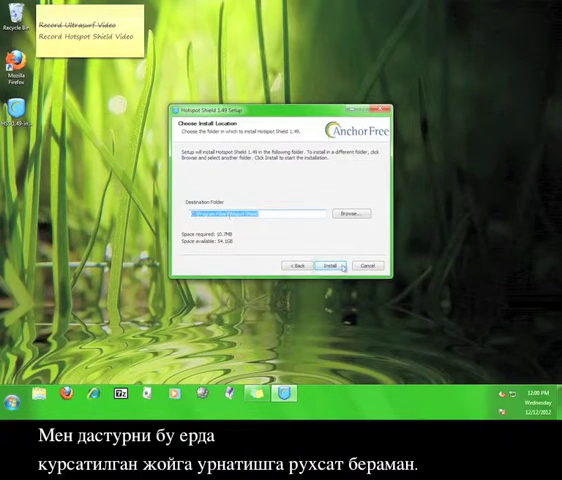
# Install Hotspot Shield 1.49 in the default folder, decline Webroot offers, and finish with launch enabled
pyautogui.click(333, 265)
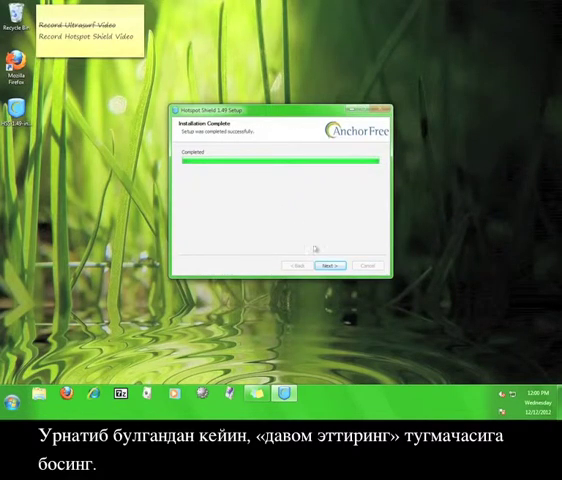
pyautogui.click(329, 265)
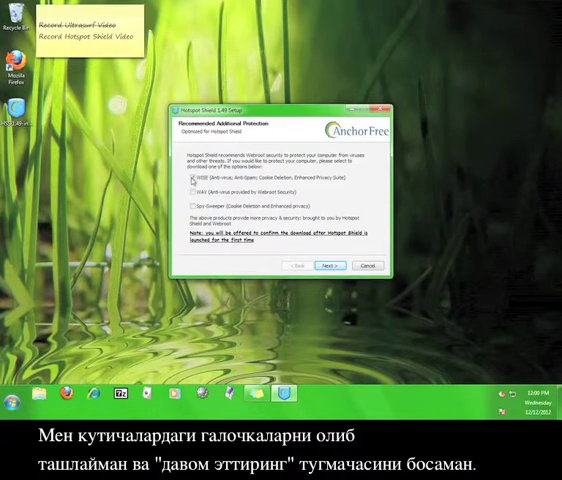
pyautogui.click(331, 265)
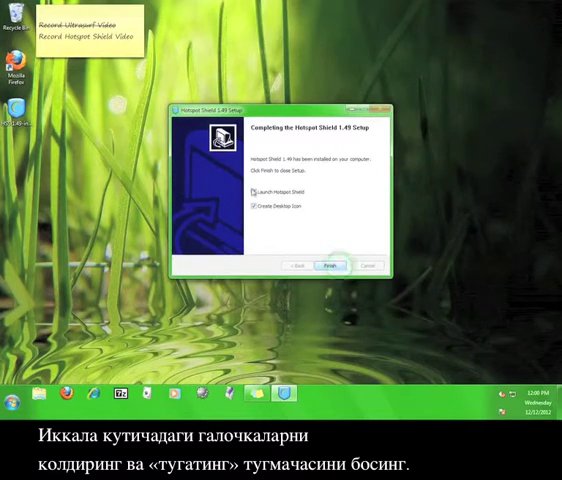
pyautogui.click(331, 265)
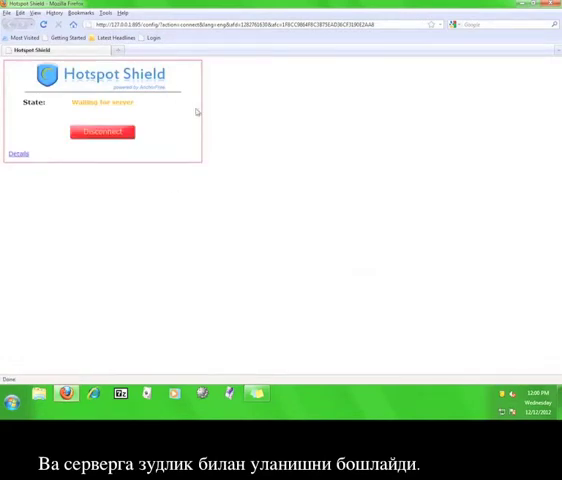
pyautogui.moveTo(274, 121)
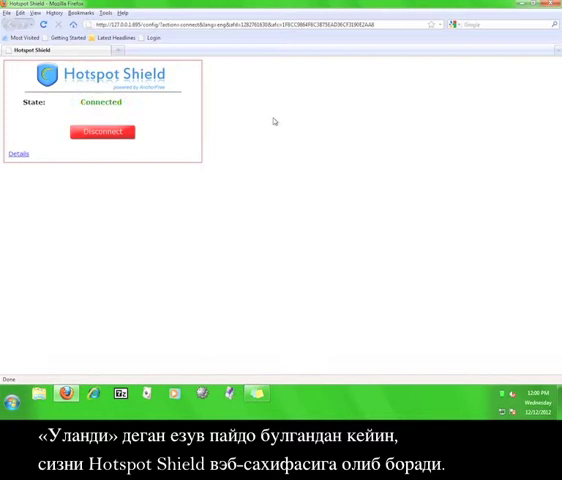
pyautogui.moveTo(149, 103)
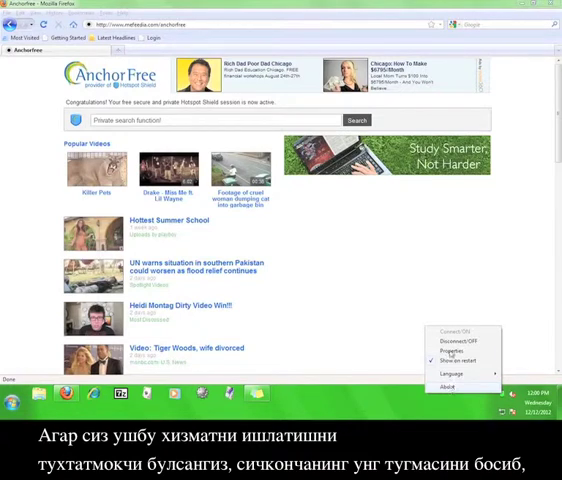
# Turn off Hotspot Shield from the tray icon and confirm Disconnect
pyautogui.click(456, 344)
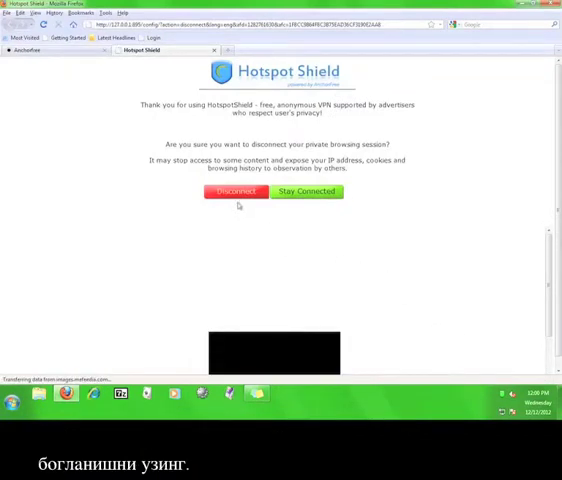
pyautogui.click(236, 191)
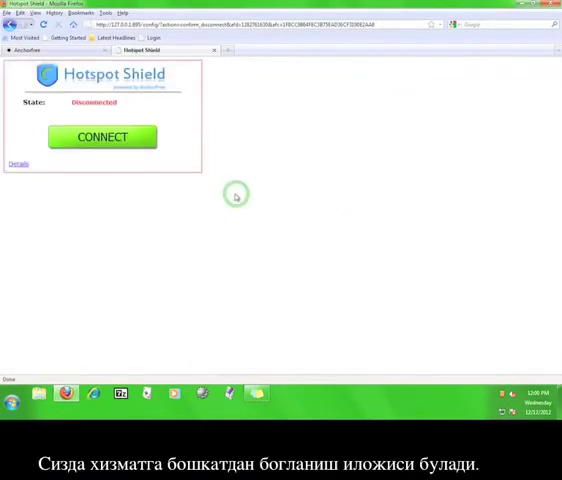